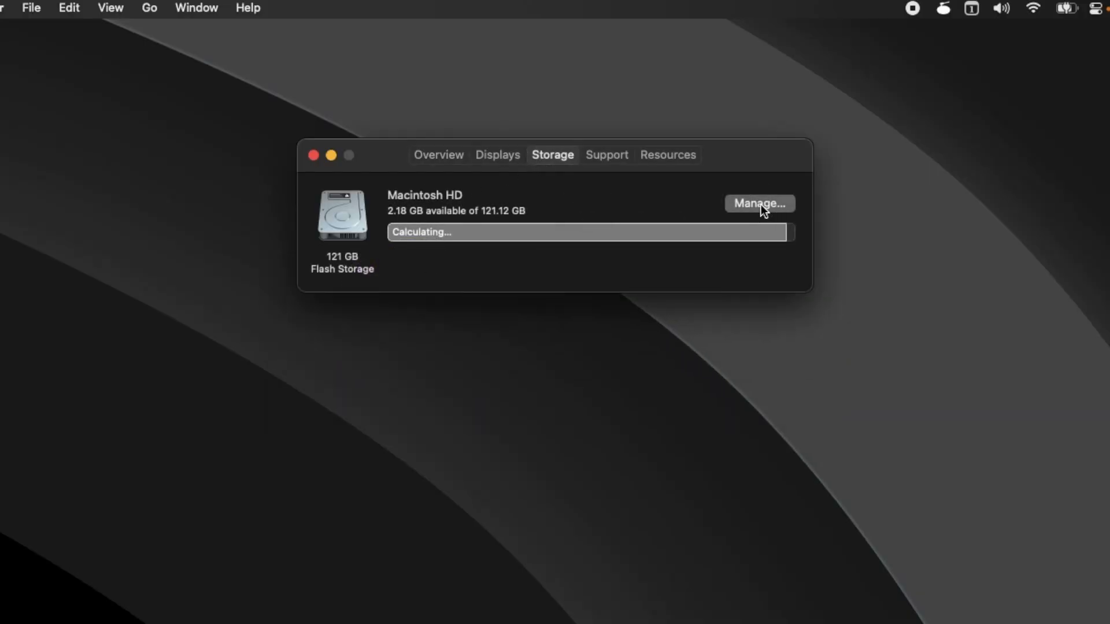
left_click(759, 204)
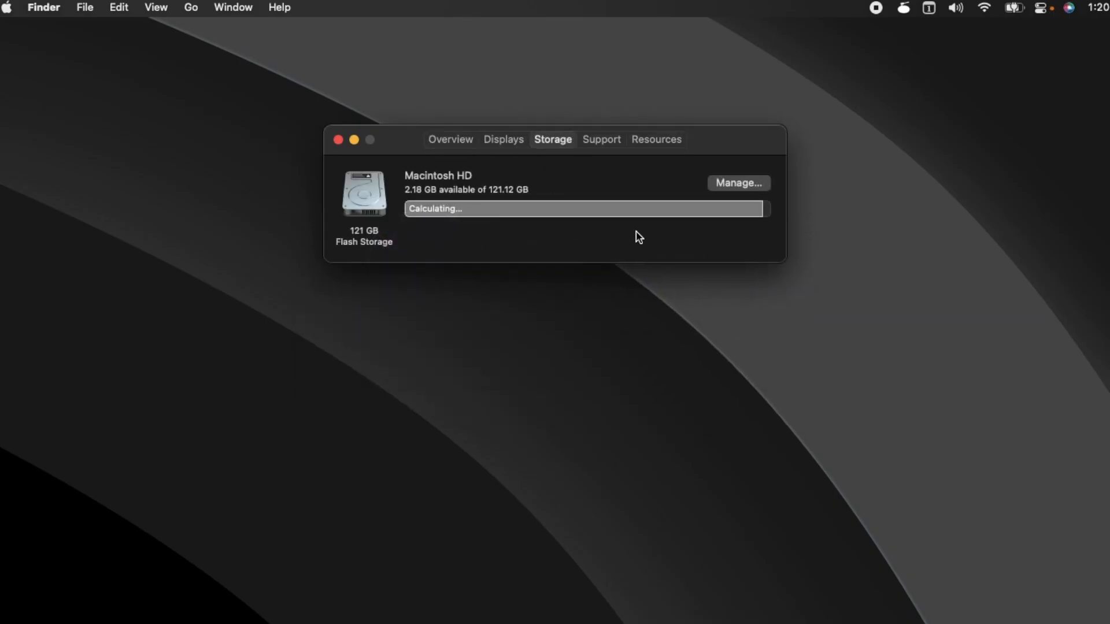
mouse_move(729, 204)
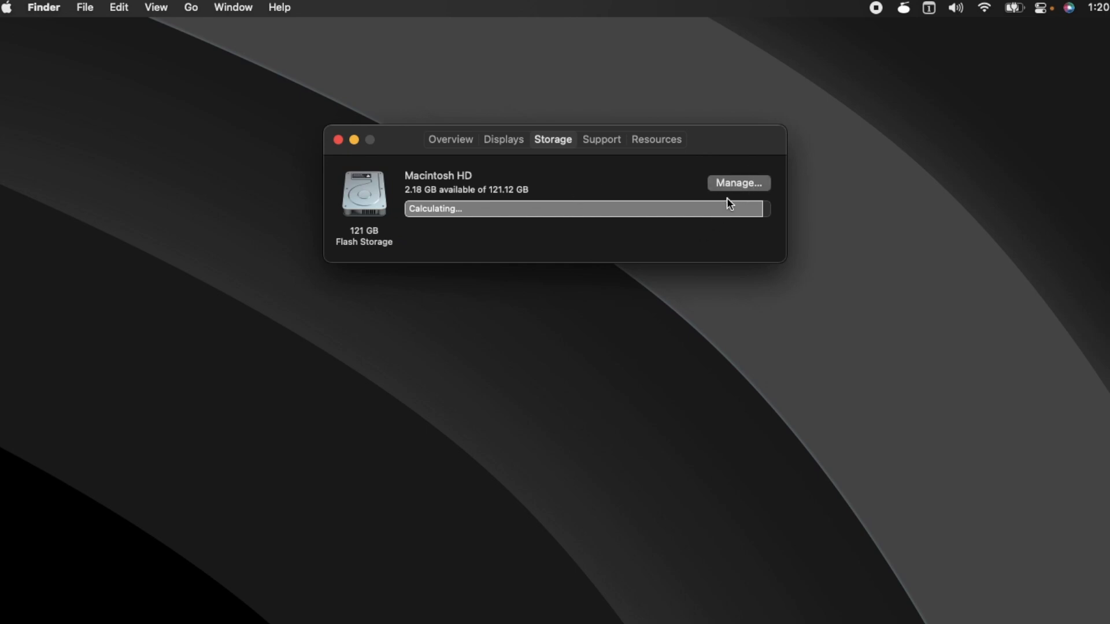